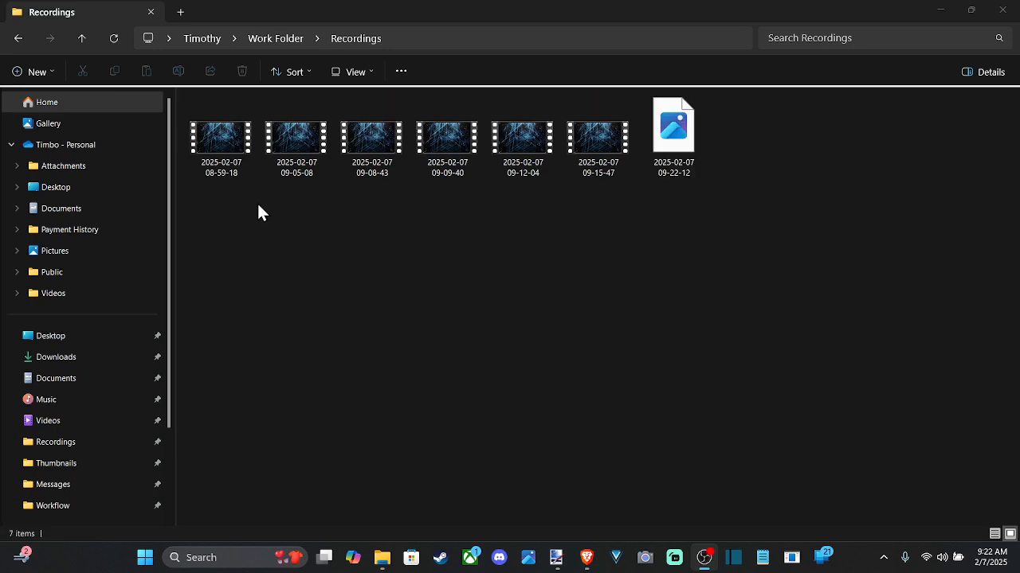
Restore the Recordings folder picture to default from the Customize settings of its Properties
left_click(599, 137)
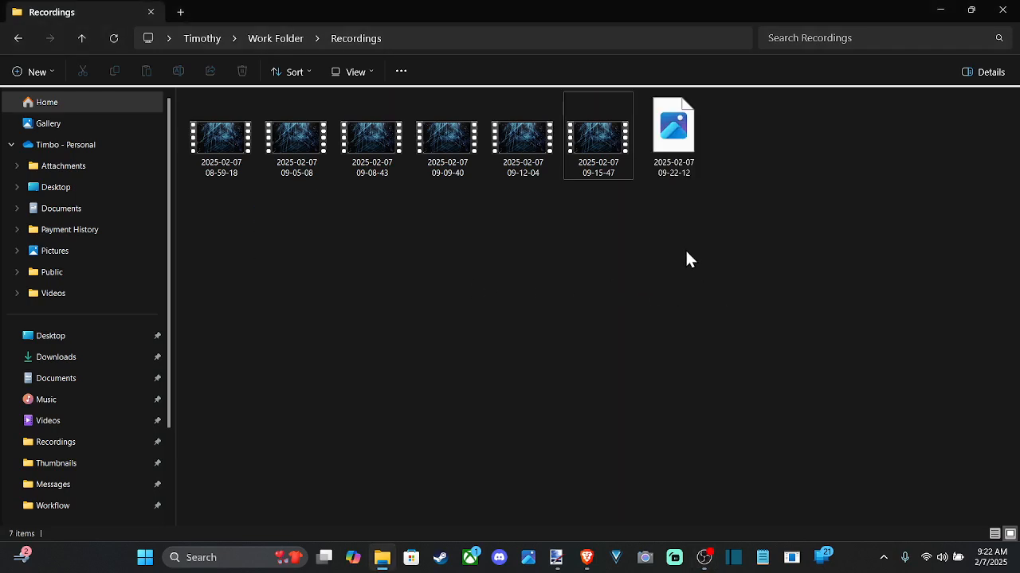
mouse_move(446, 254)
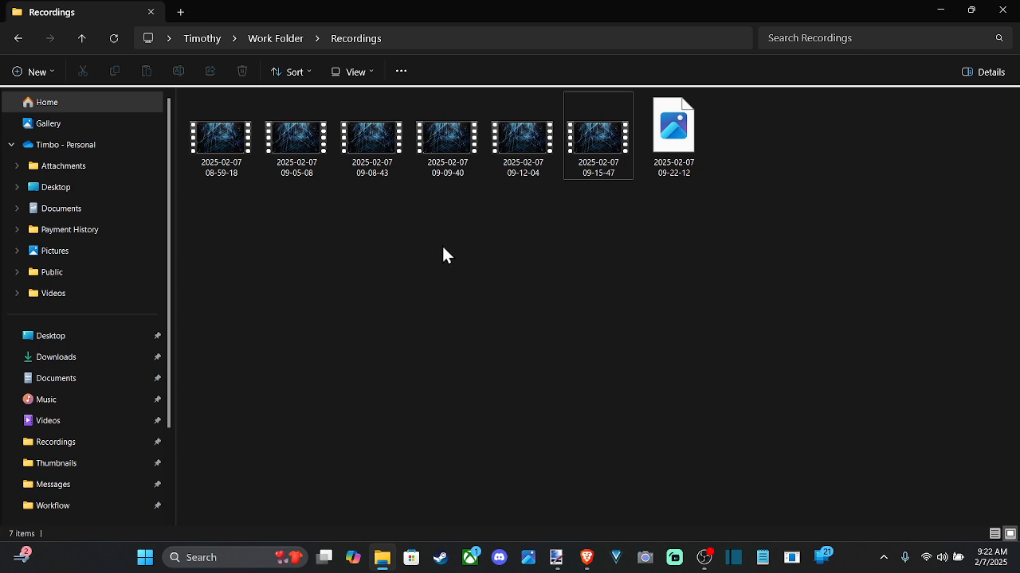
mouse_move(398, 266)
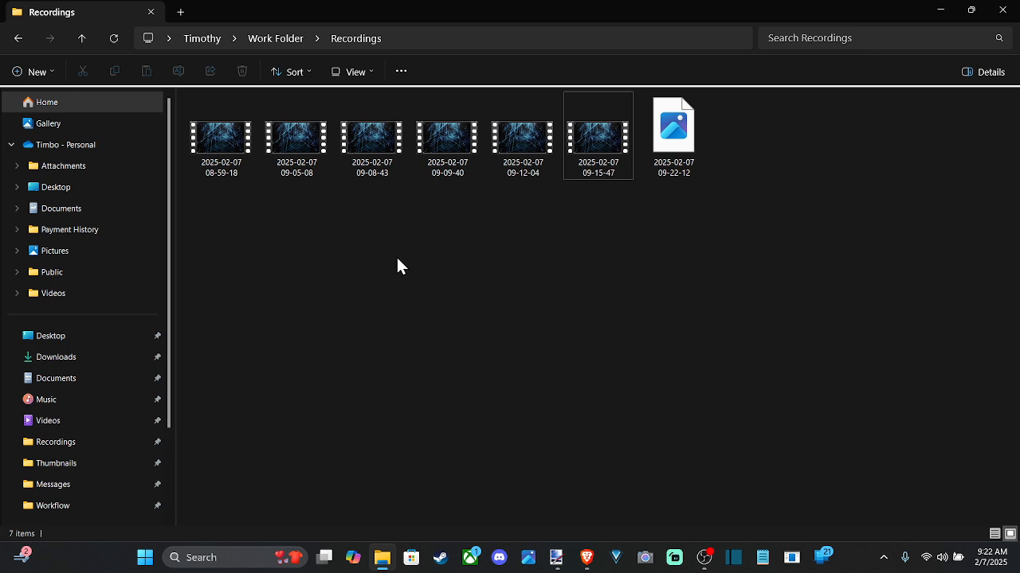
left_click(371, 143)
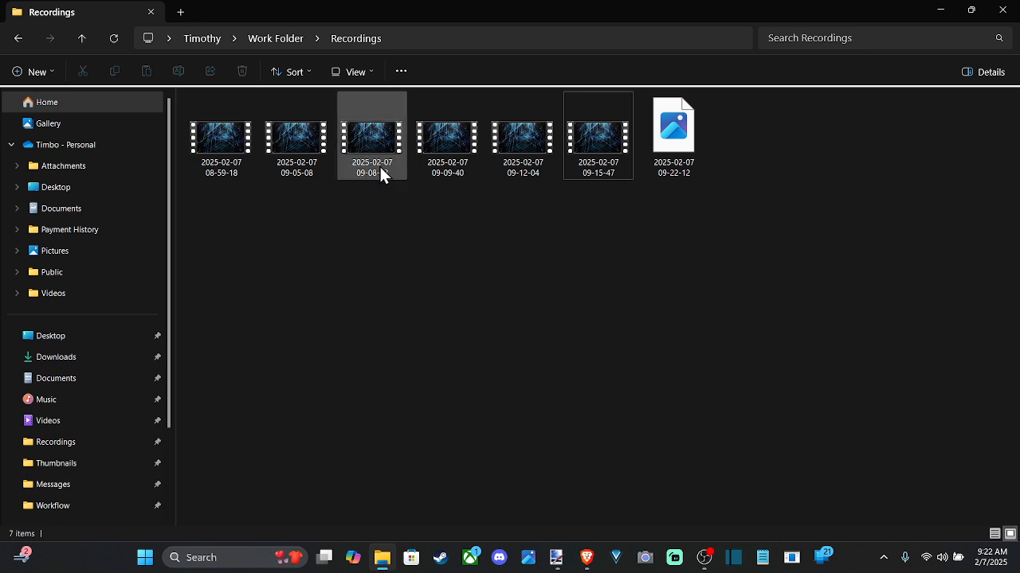
mouse_move(402, 71)
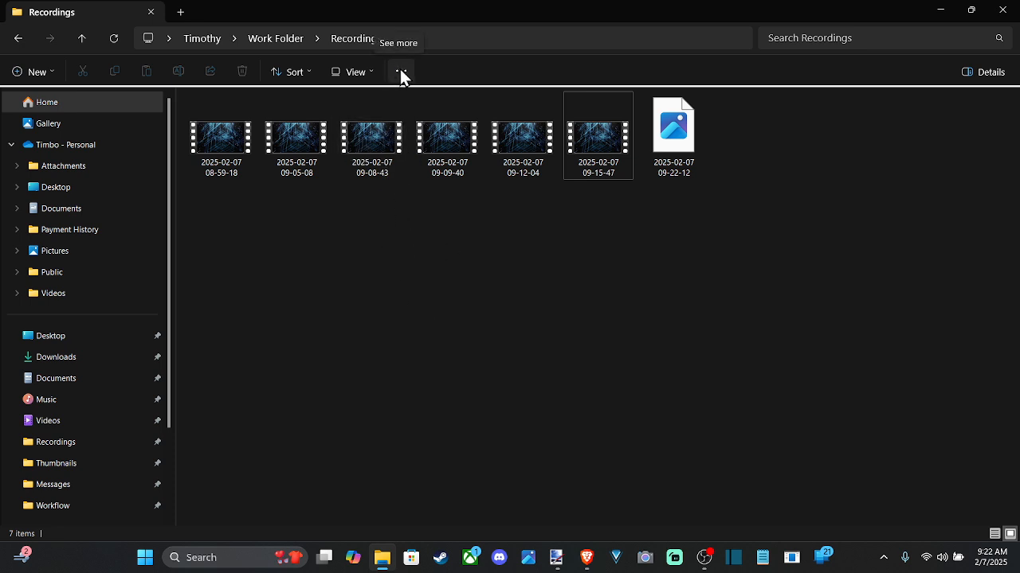
left_click(402, 70)
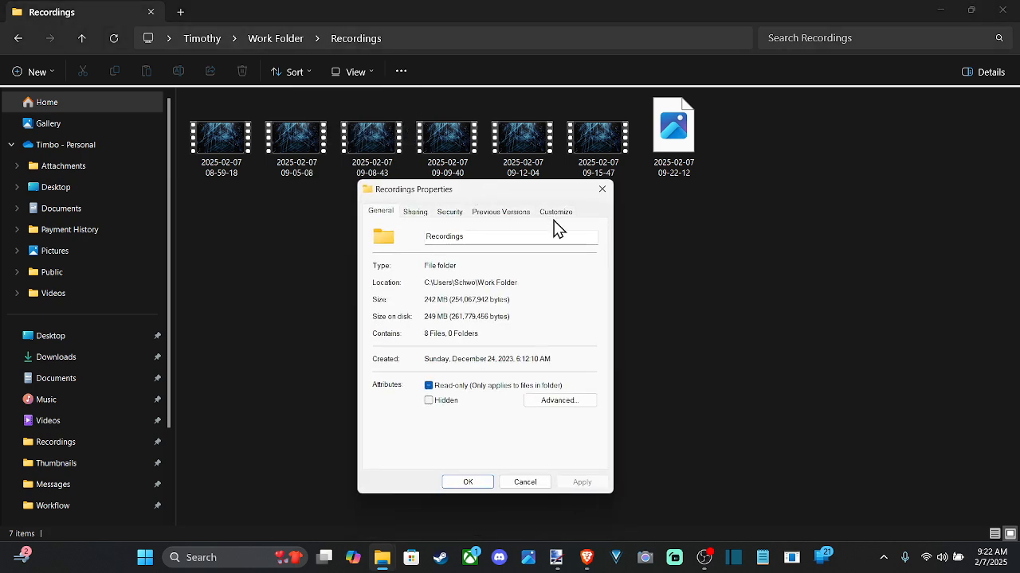
left_click(554, 212)
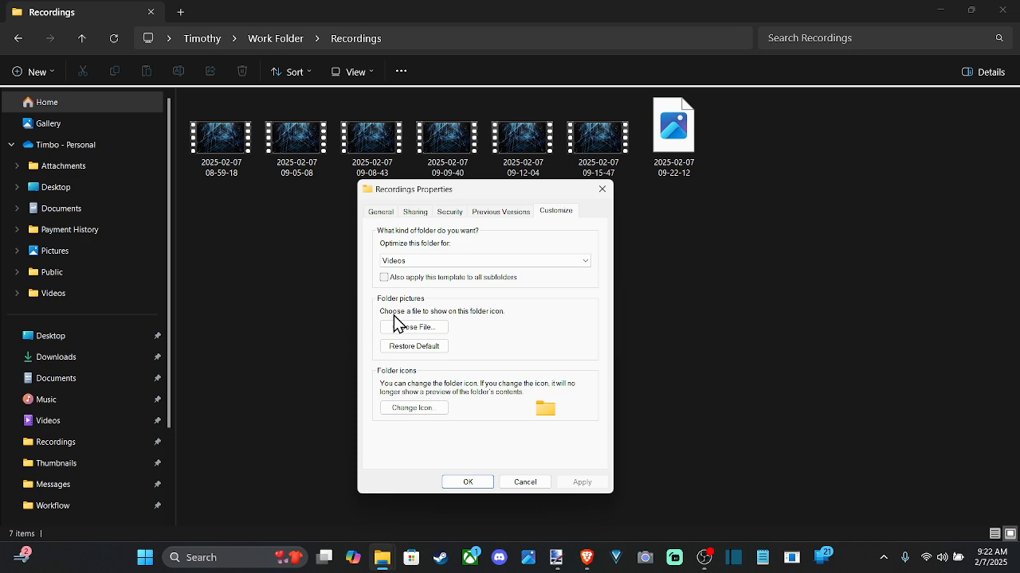
mouse_move(487, 326)
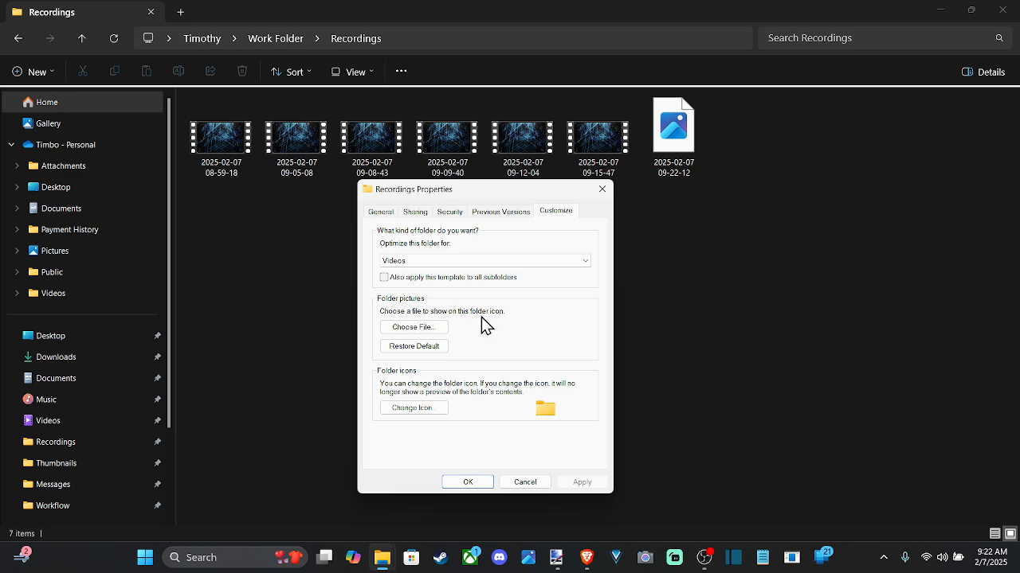
left_click(414, 346)
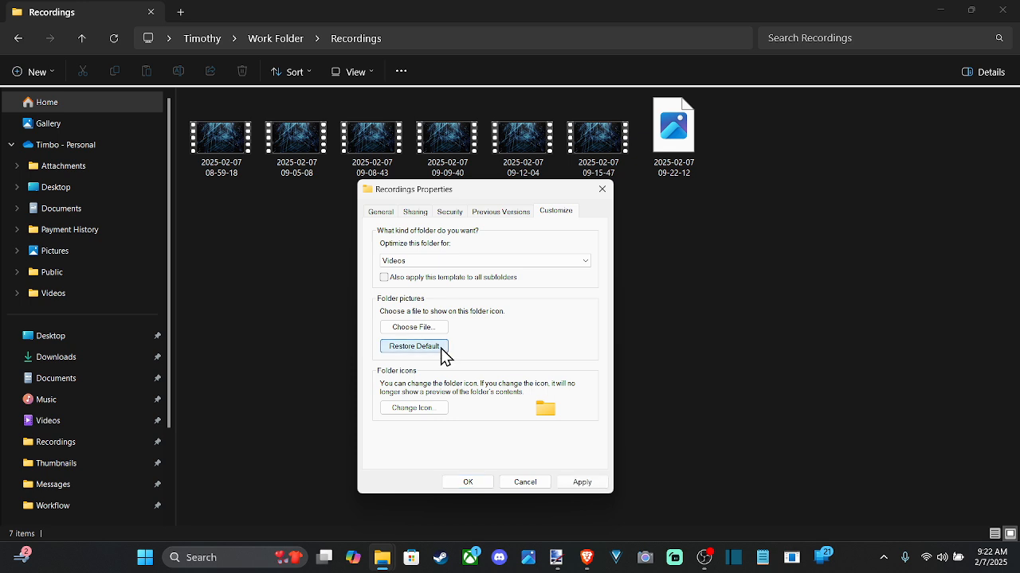
mouse_move(497, 256)
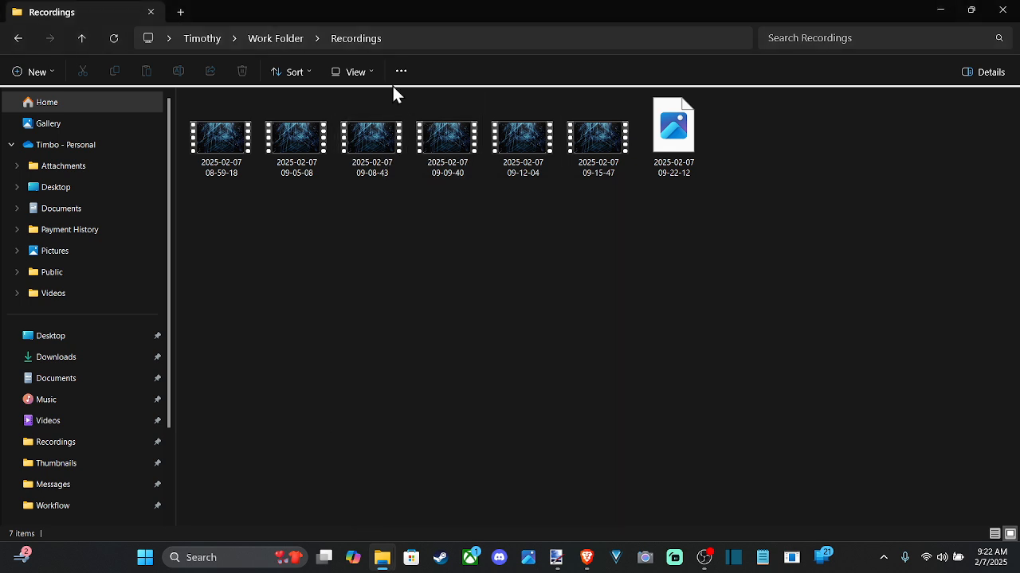
Reset all folders of this type to default views via Folder Options, confirming Yes
left_click(447, 141)
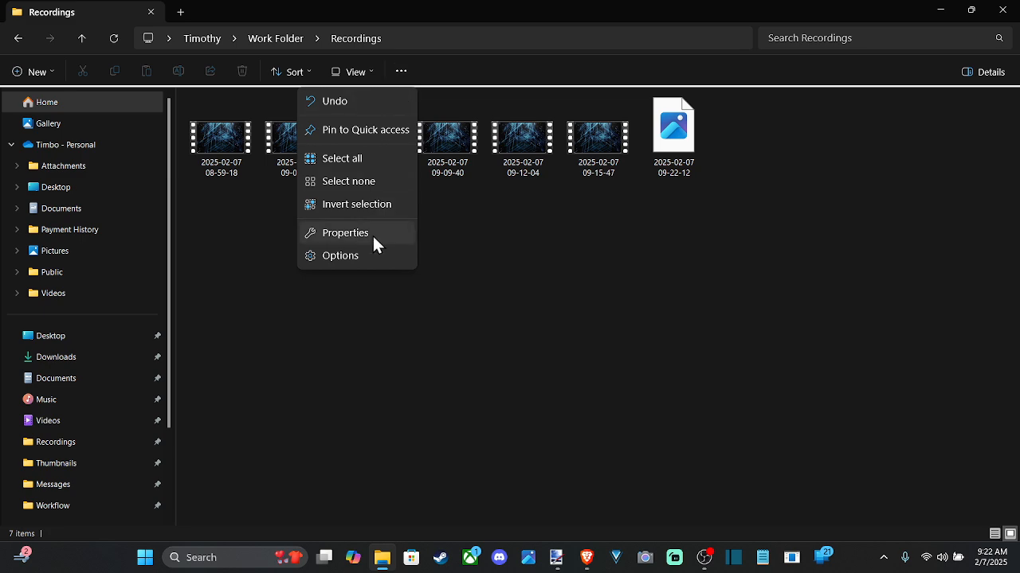
left_click(340, 255)
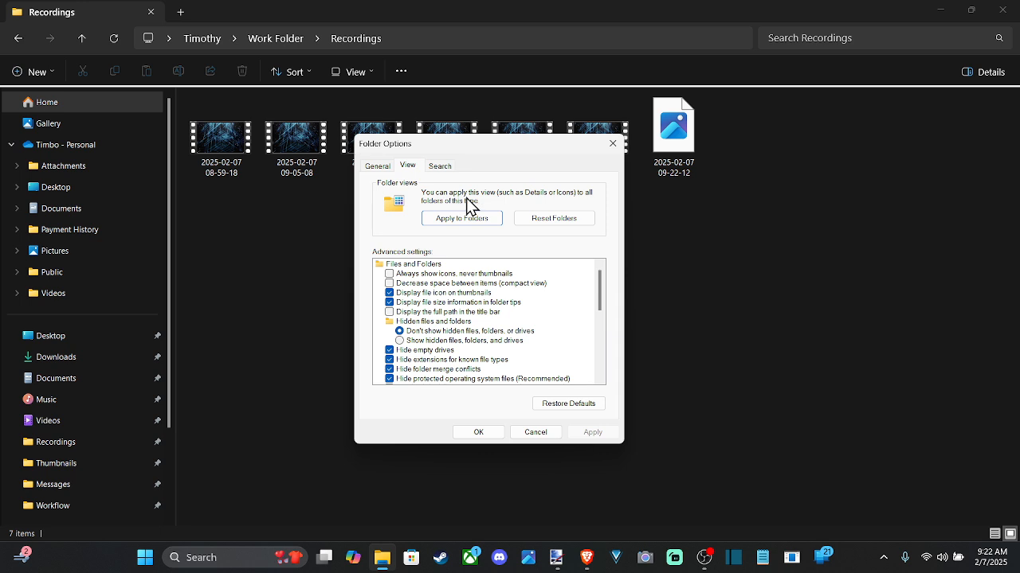
mouse_move(561, 200)
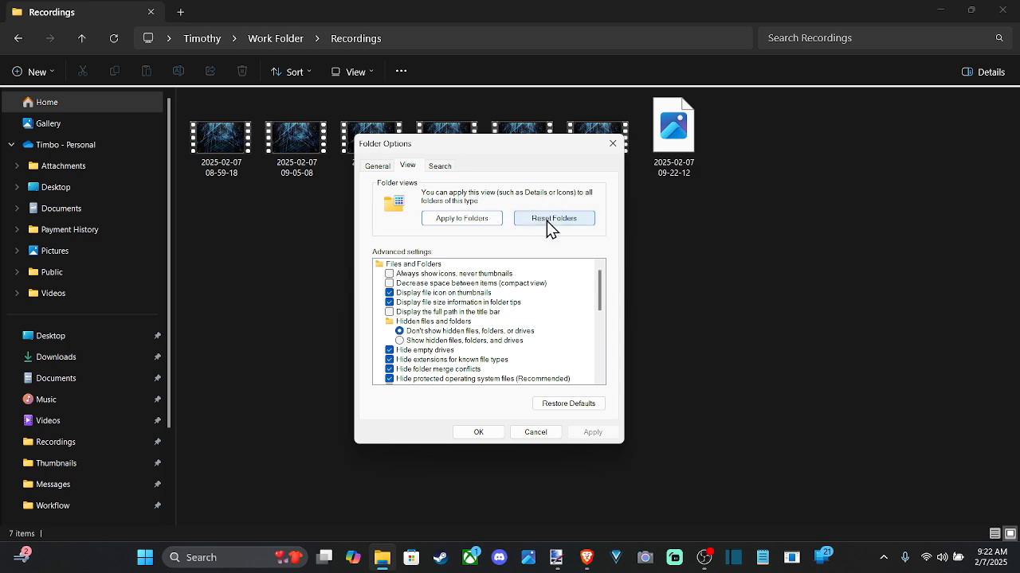
left_click(554, 218)
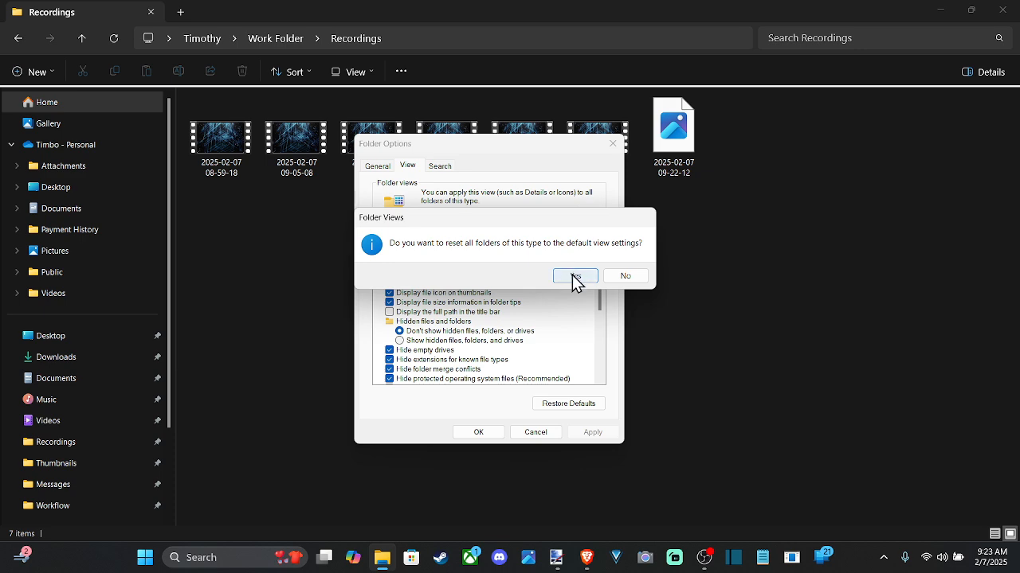
left_click(575, 274)
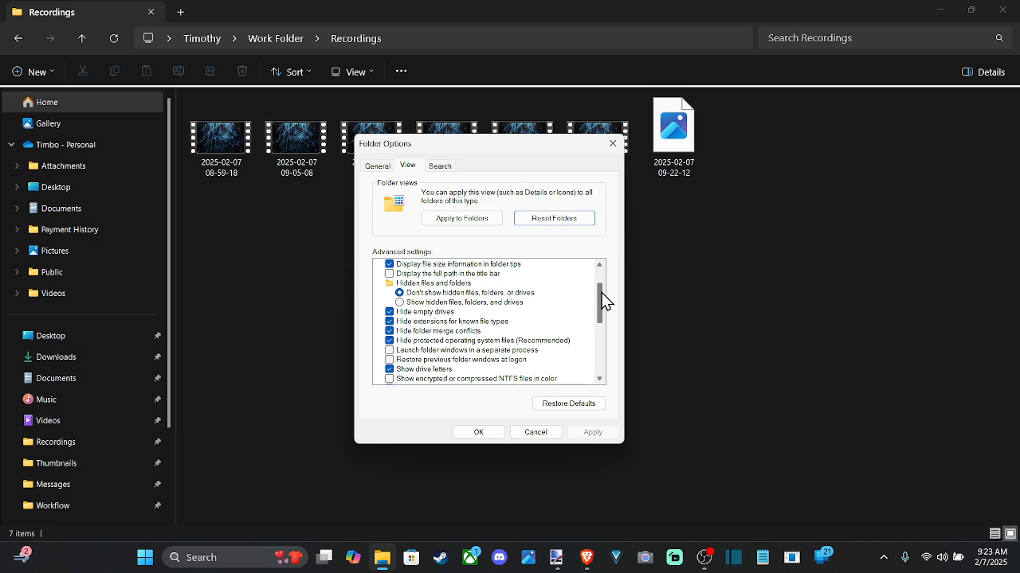
Restore the advanced view settings to their defaults
scroll("down", 3)
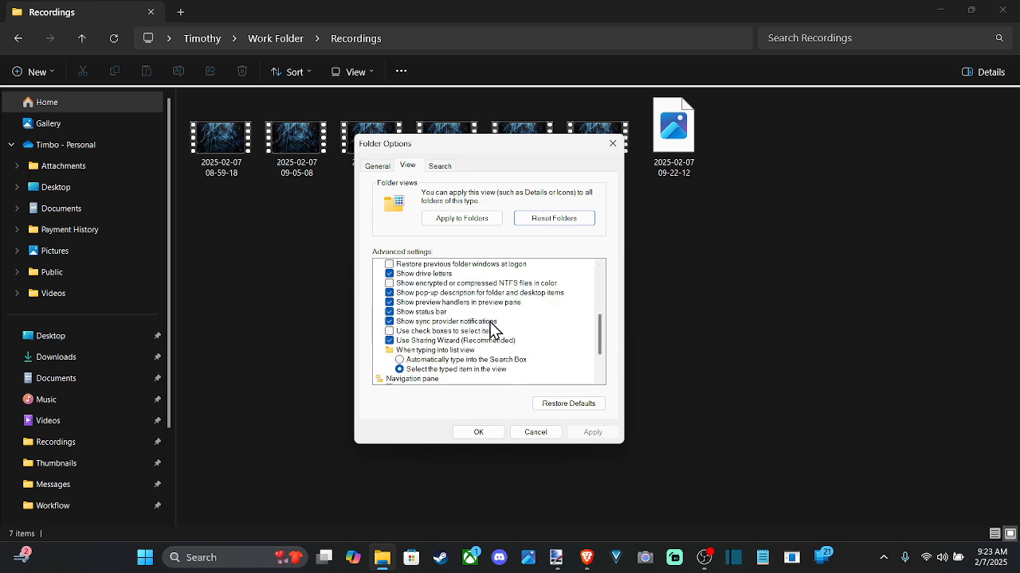
left_click(569, 403)
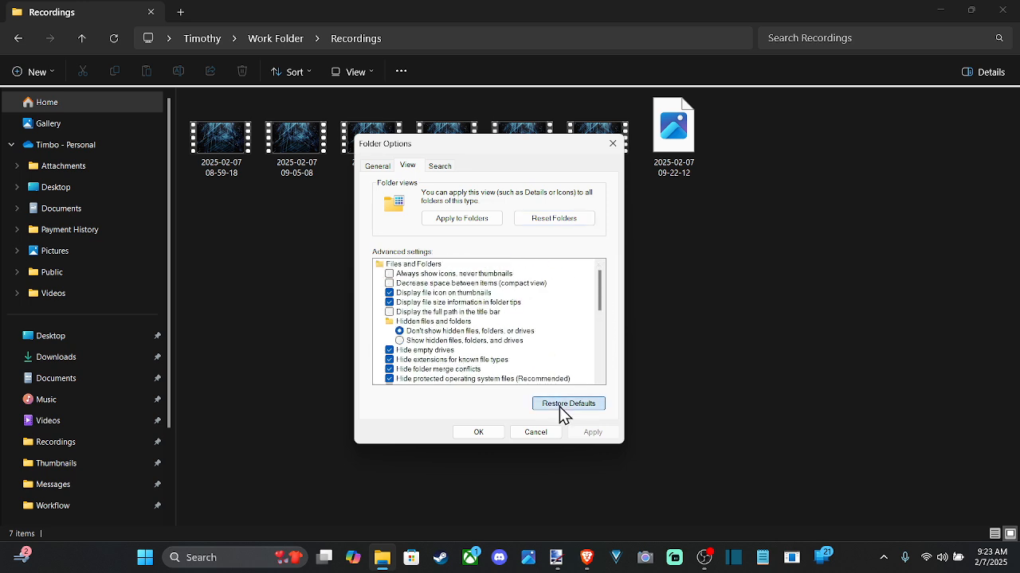
mouse_move(575, 436)
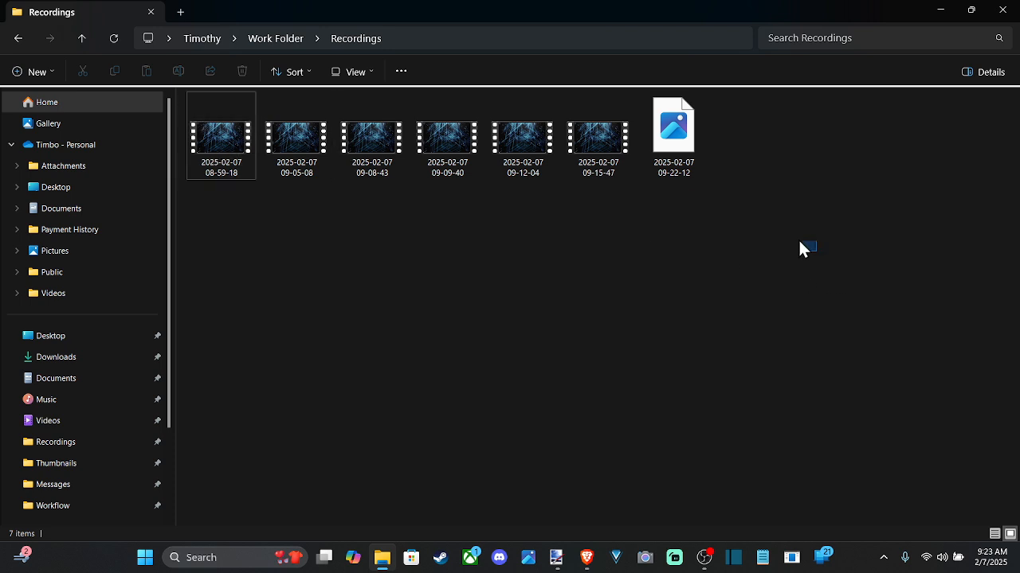
mouse_move(397, 311)
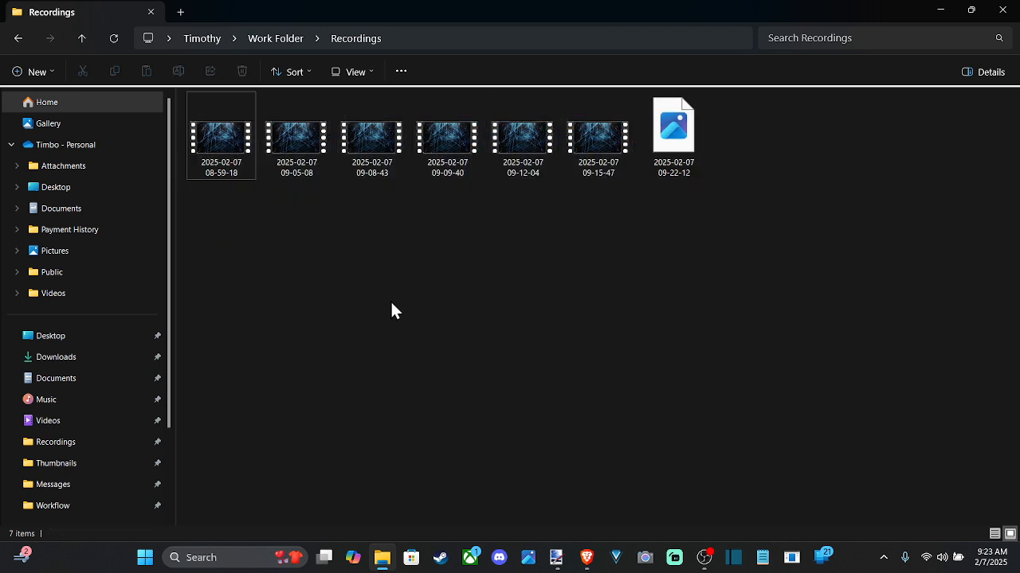
mouse_move(637, 192)
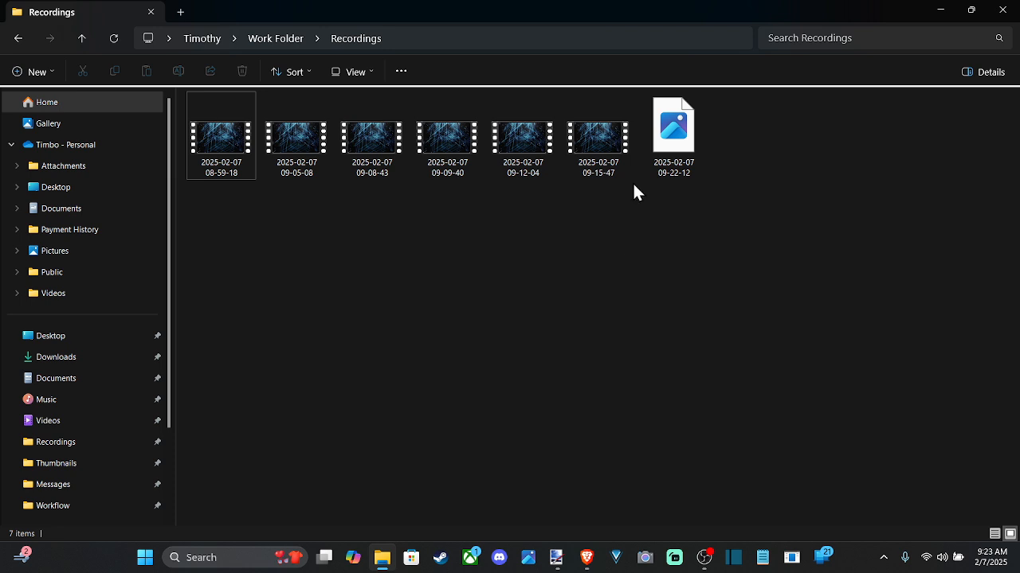
mouse_move(357, 72)
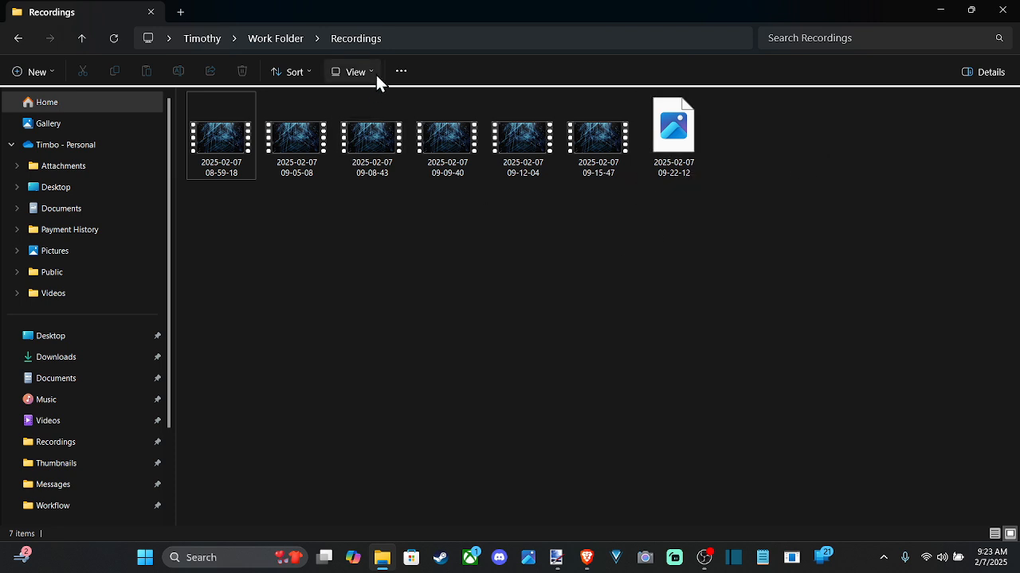
left_click(673, 136)
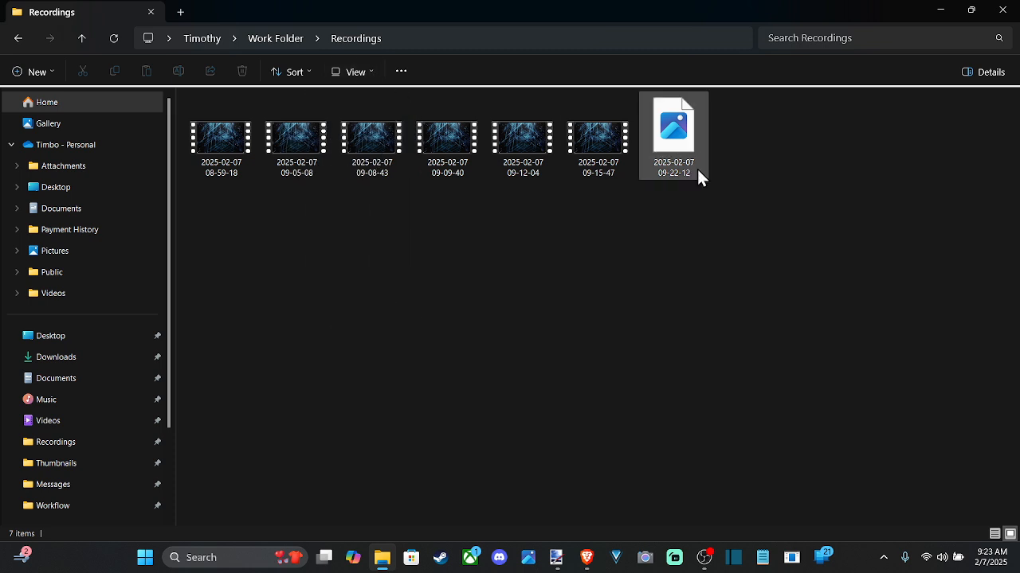